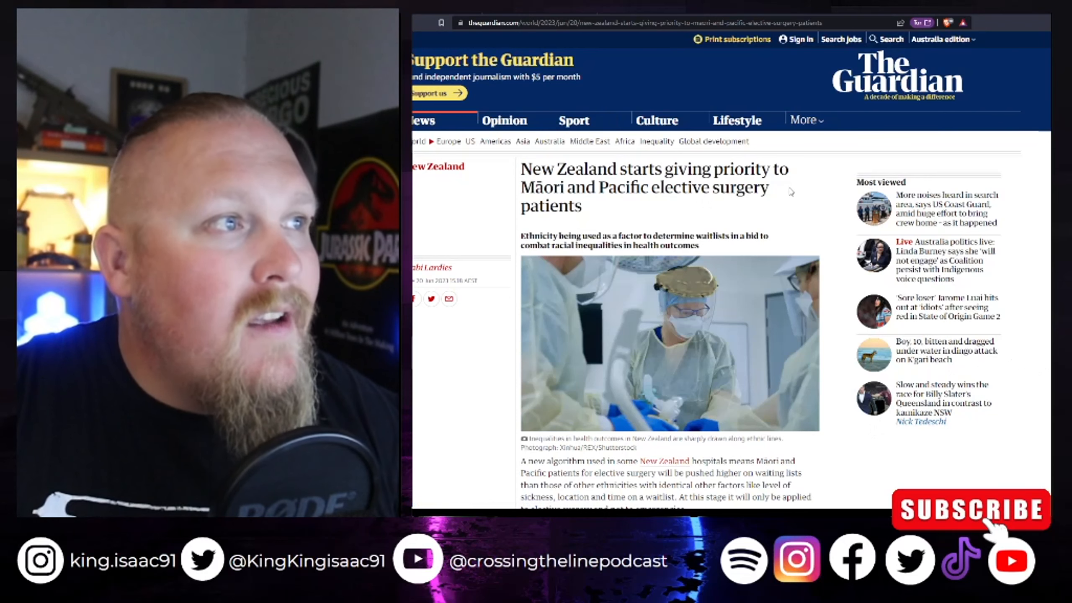
pyautogui.scroll(-3)
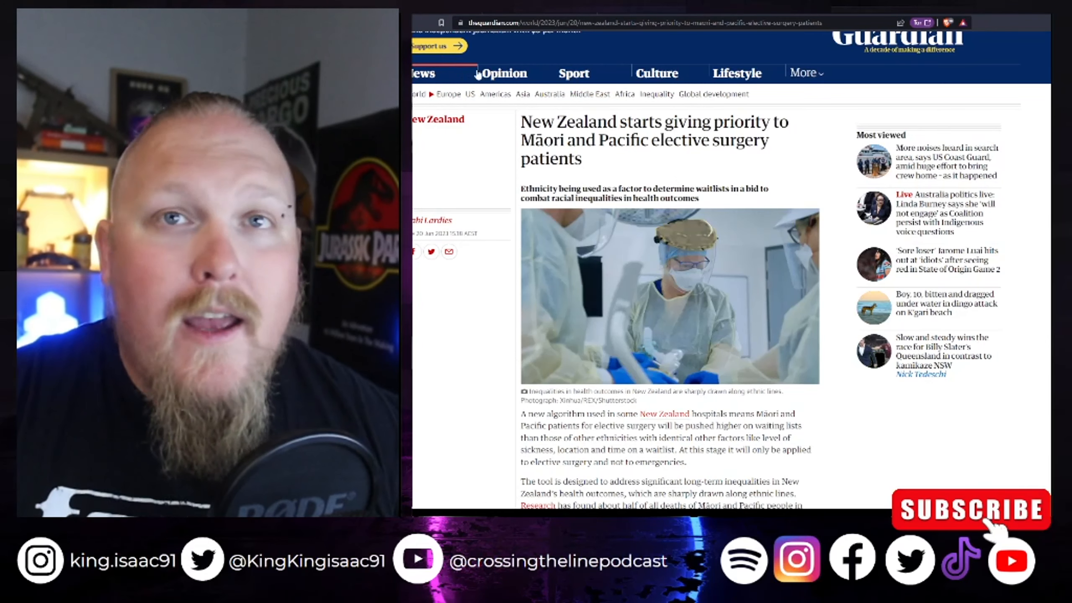
pyautogui.scroll(-3)
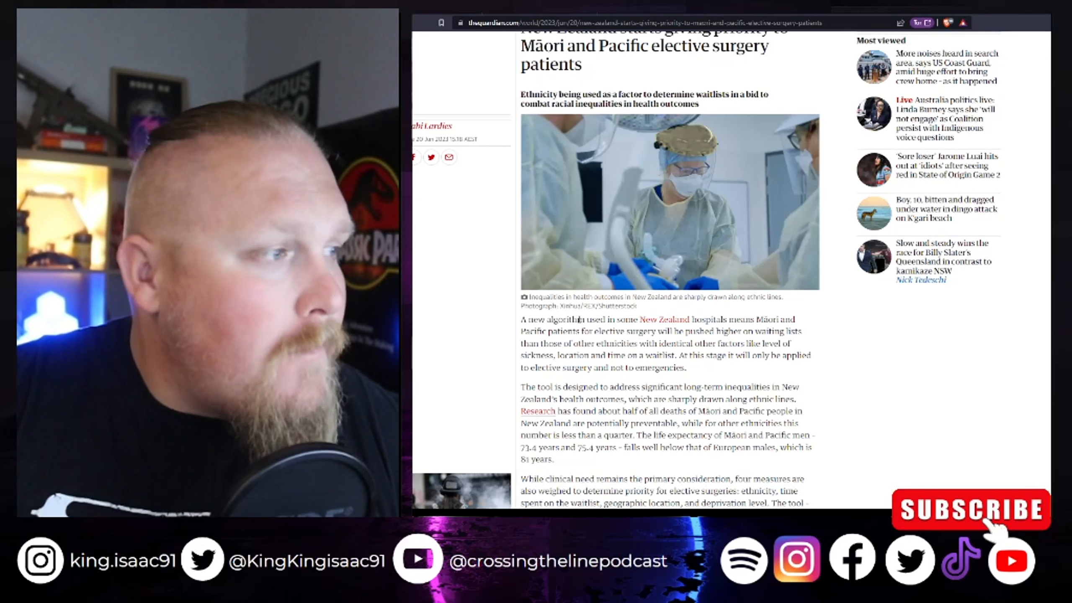
pyautogui.scroll(-3)
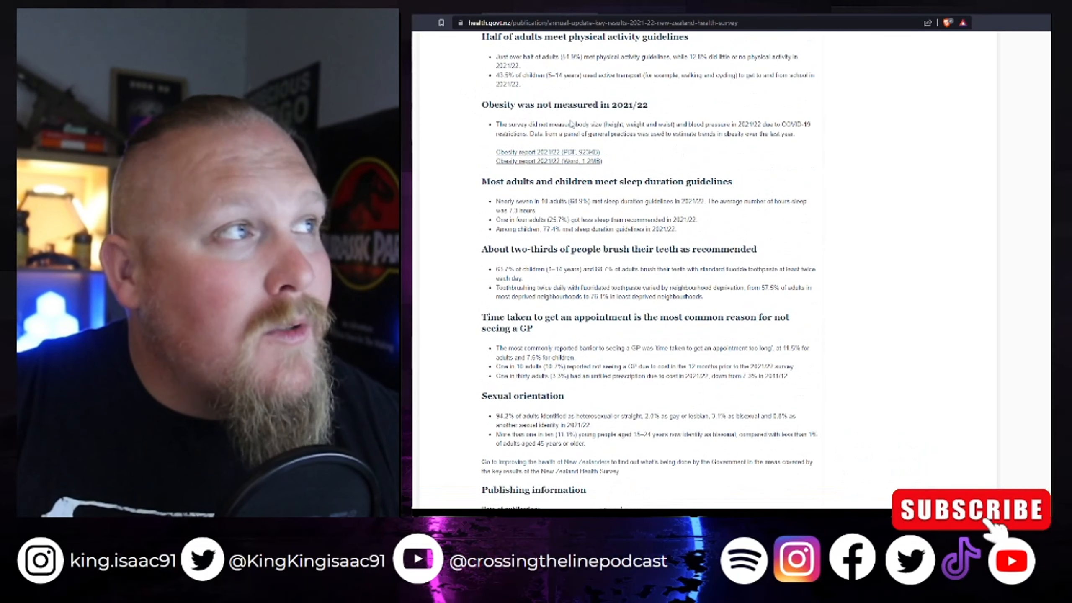
pyautogui.moveTo(683, 164)
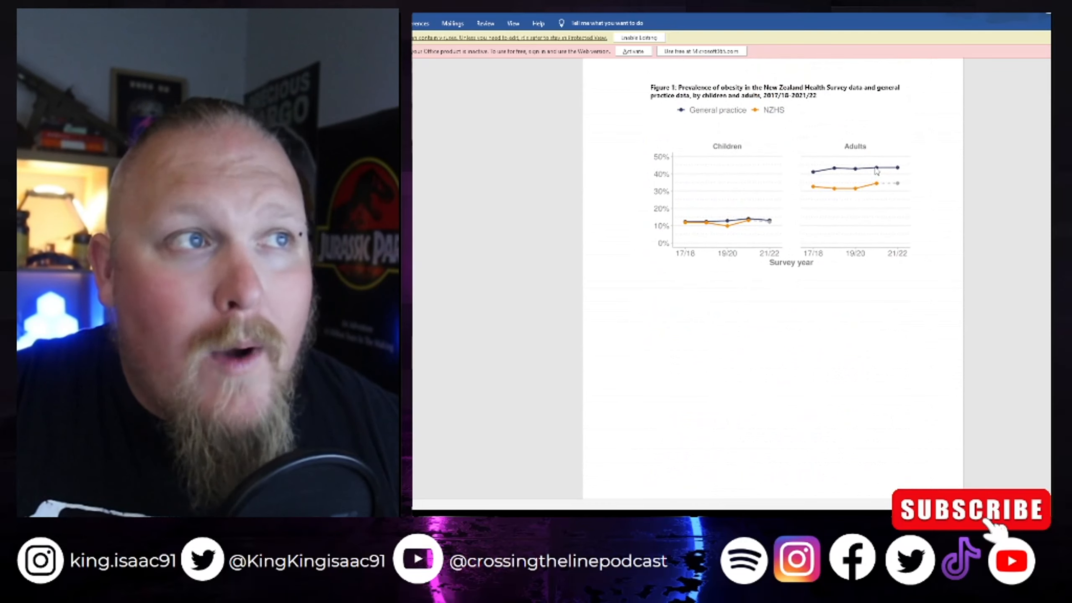
pyautogui.moveTo(907, 176)
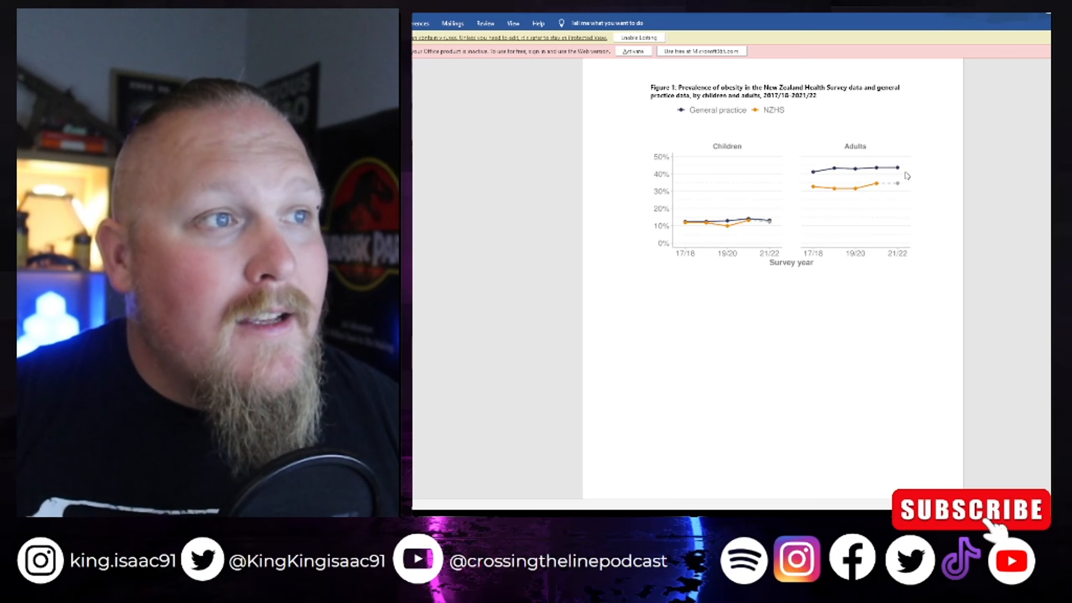
pyautogui.moveTo(985, 158)
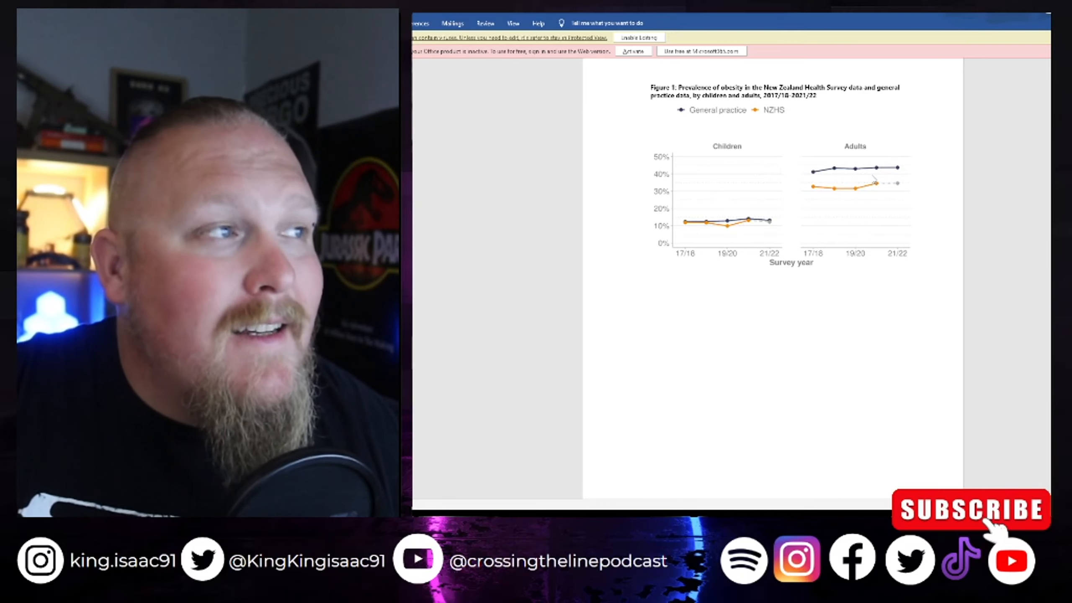
pyautogui.scroll(-3)
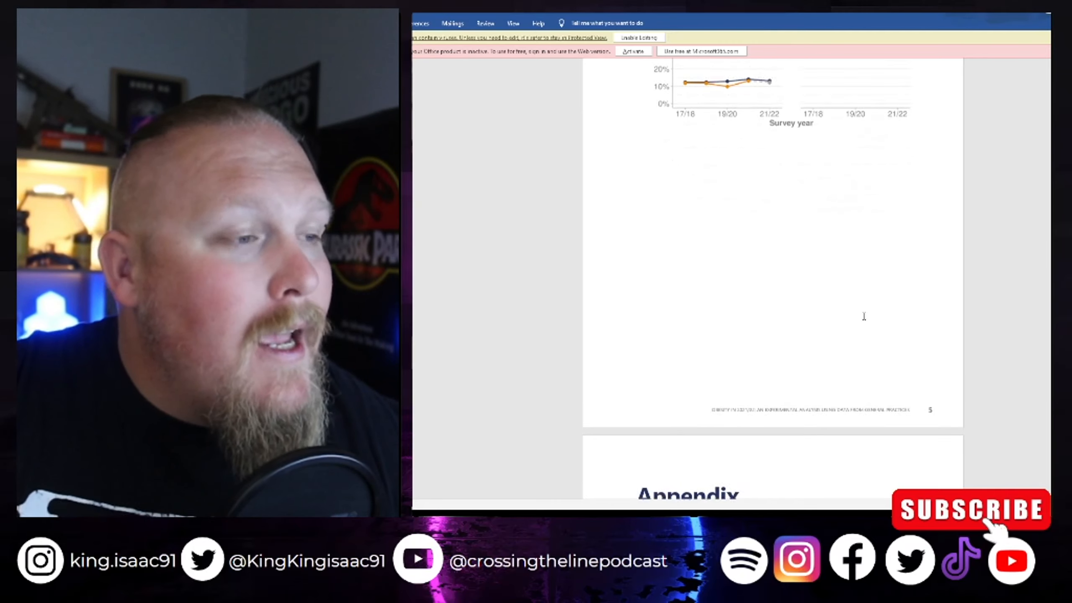
pyautogui.scroll(-3)
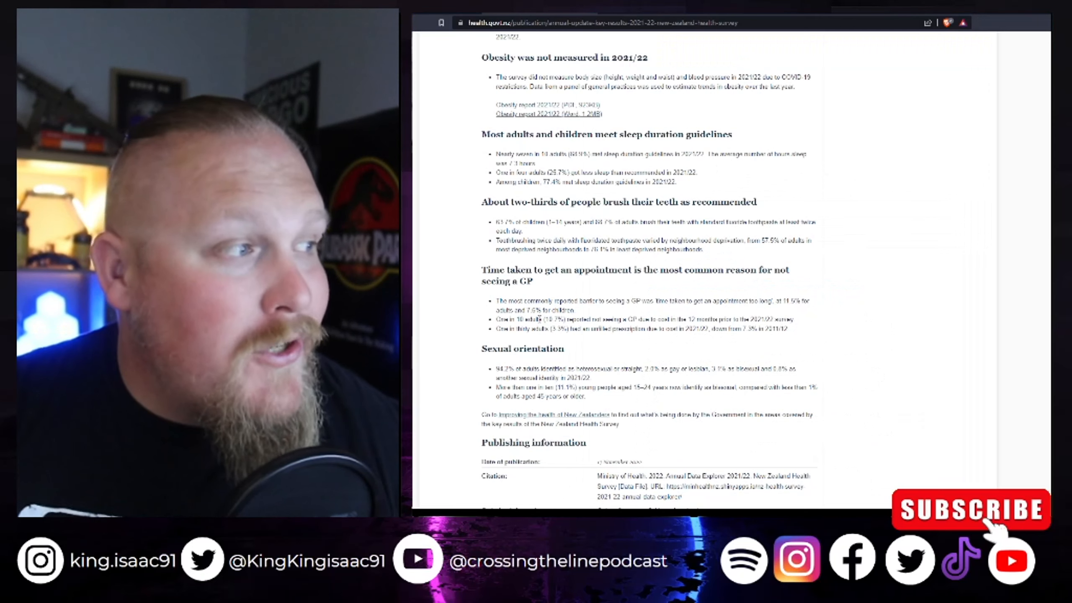
pyautogui.scroll(-3)
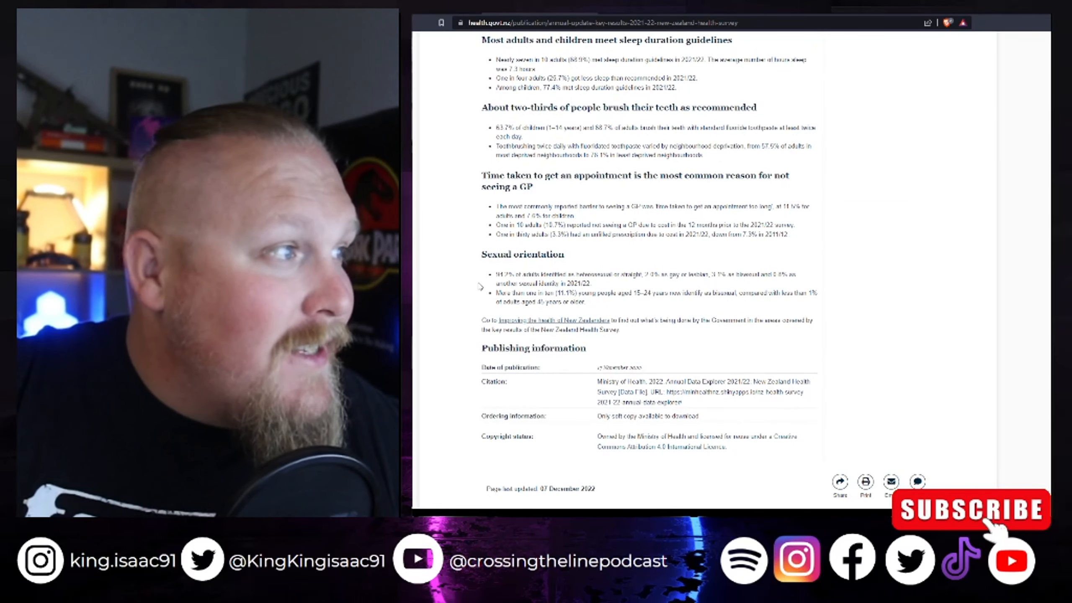
pyautogui.moveTo(508, 404)
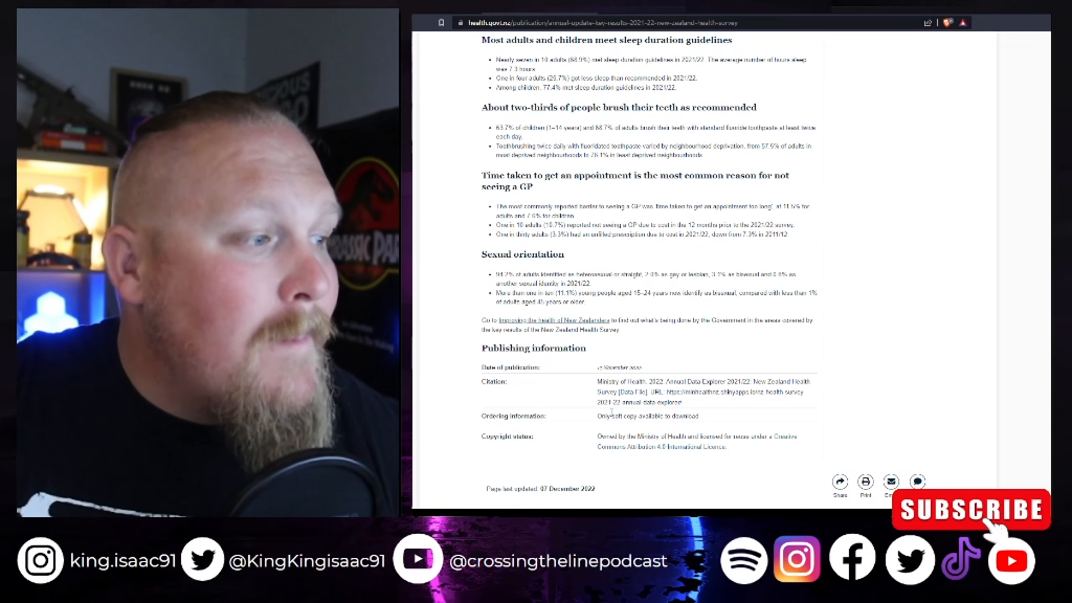
pyautogui.scroll(-3)
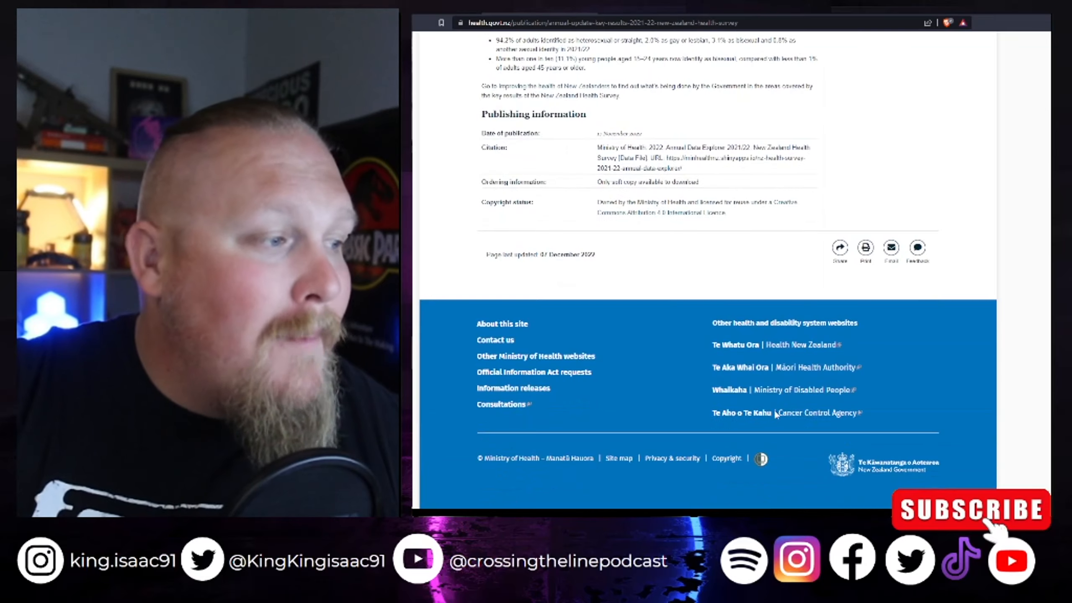
pyautogui.scroll(3)
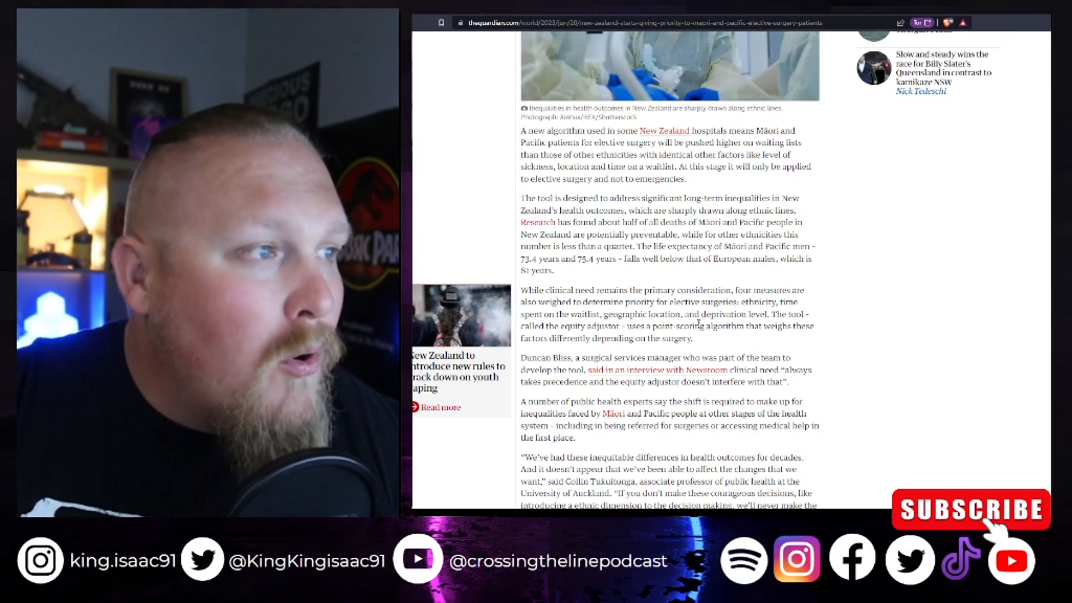
pyautogui.moveTo(581, 348)
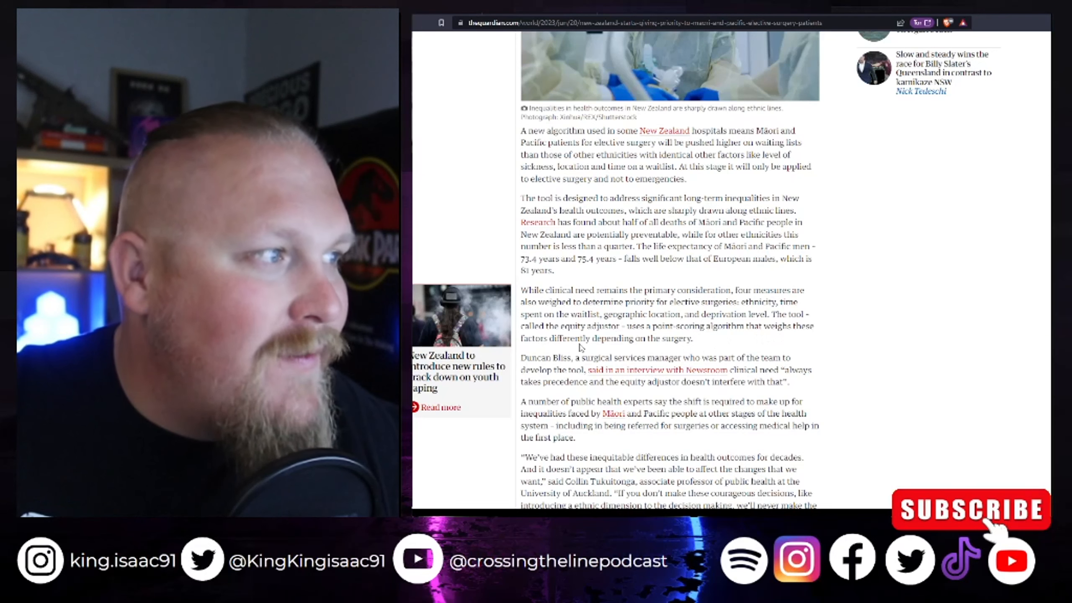
pyautogui.moveTo(581, 347)
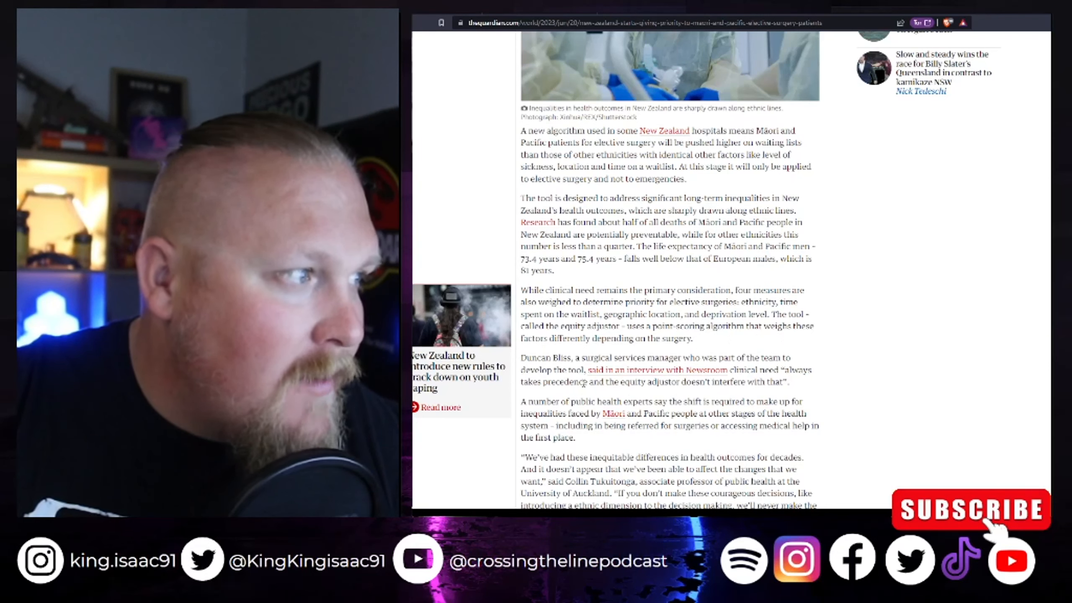
pyautogui.scroll(-3)
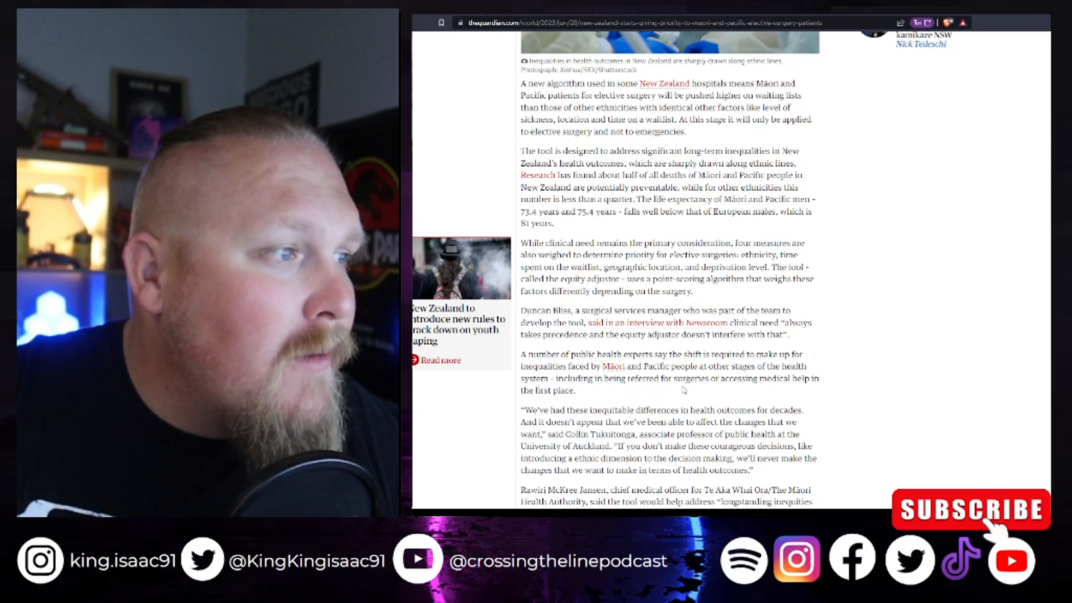
pyautogui.moveTo(767, 401)
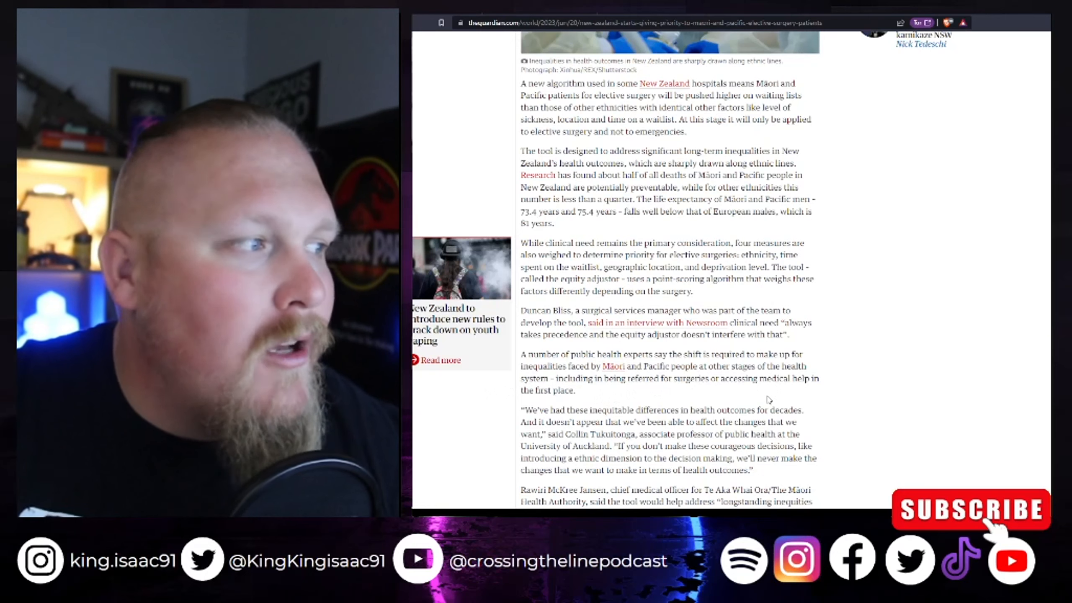
pyautogui.scroll(-3)
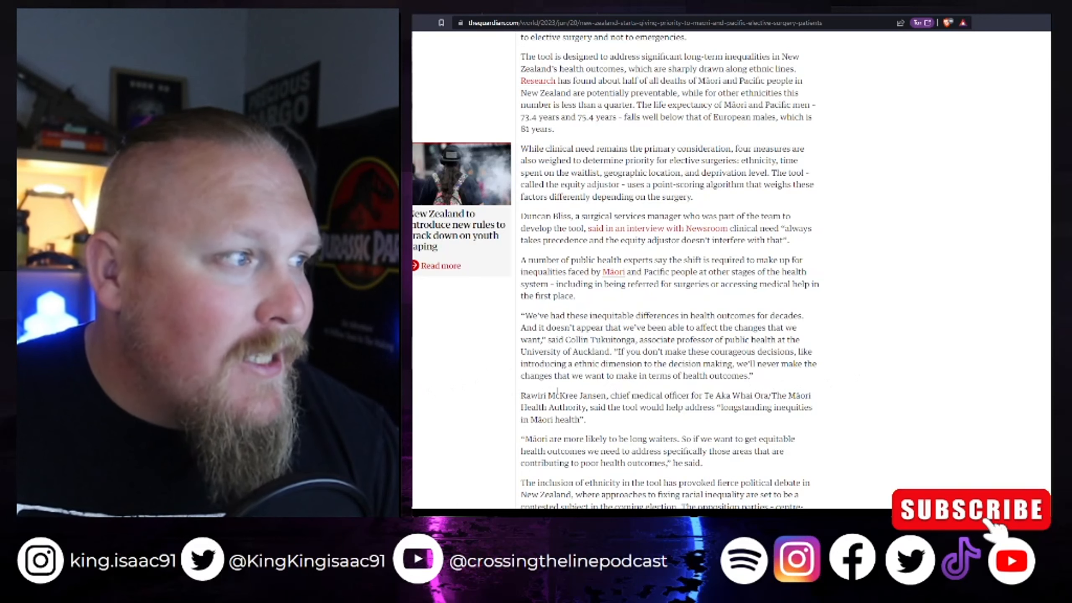
pyautogui.scroll(-3)
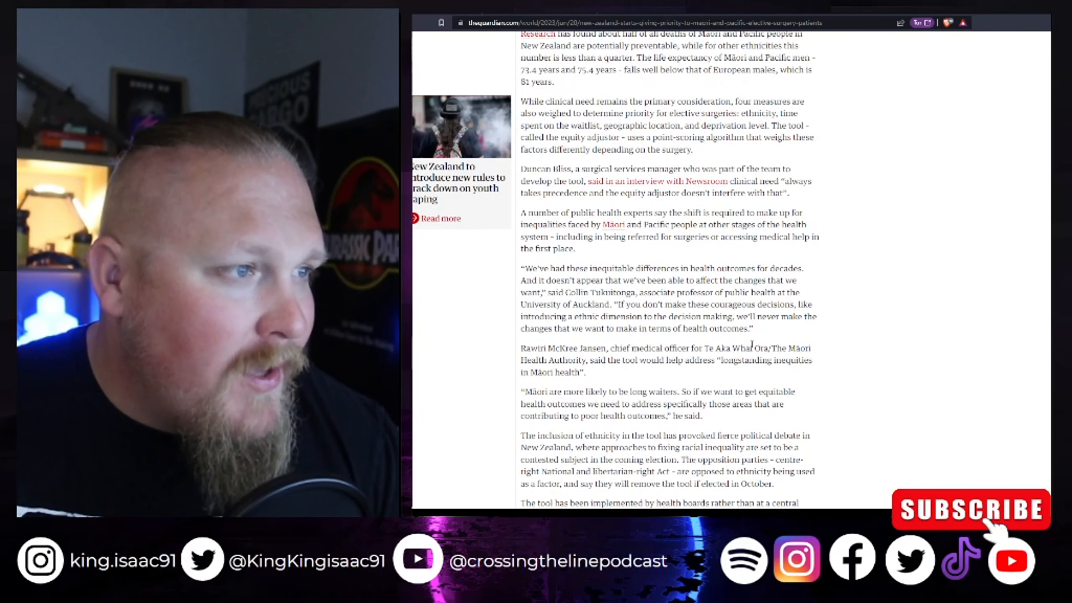